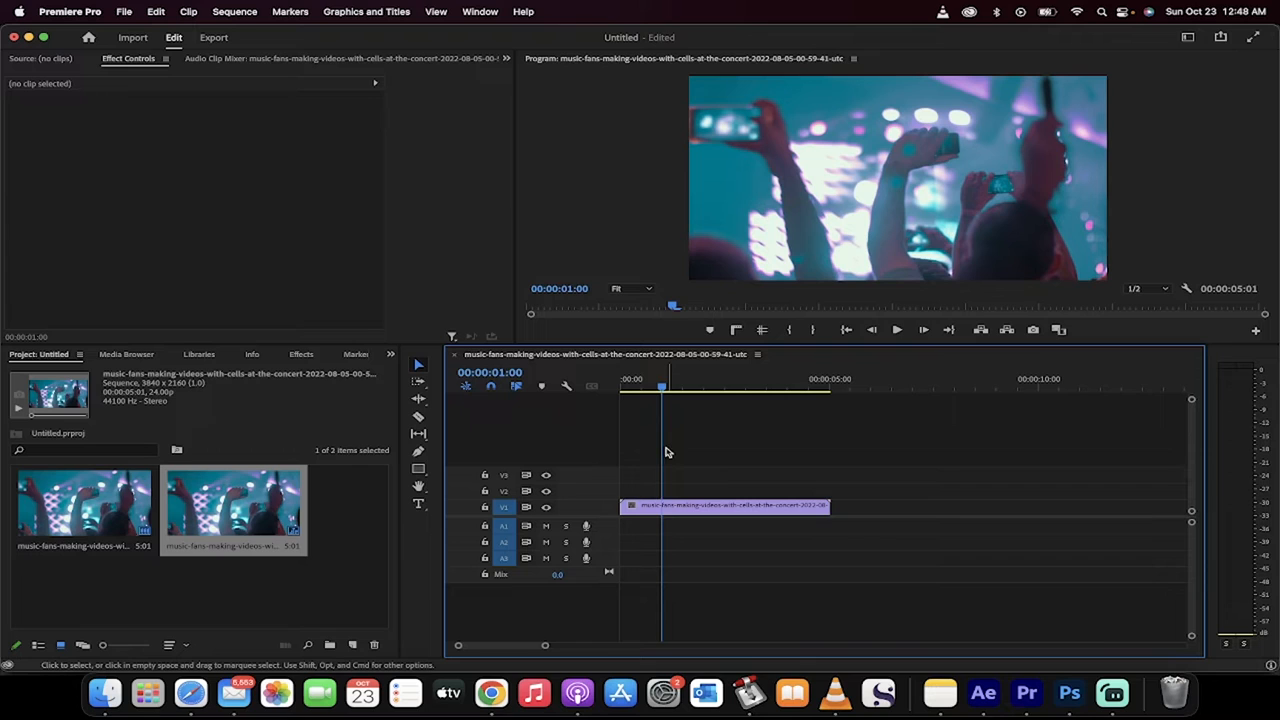
# - Select the concert clip so it can be split at 00:00:01:00
pyautogui.click(724, 504)
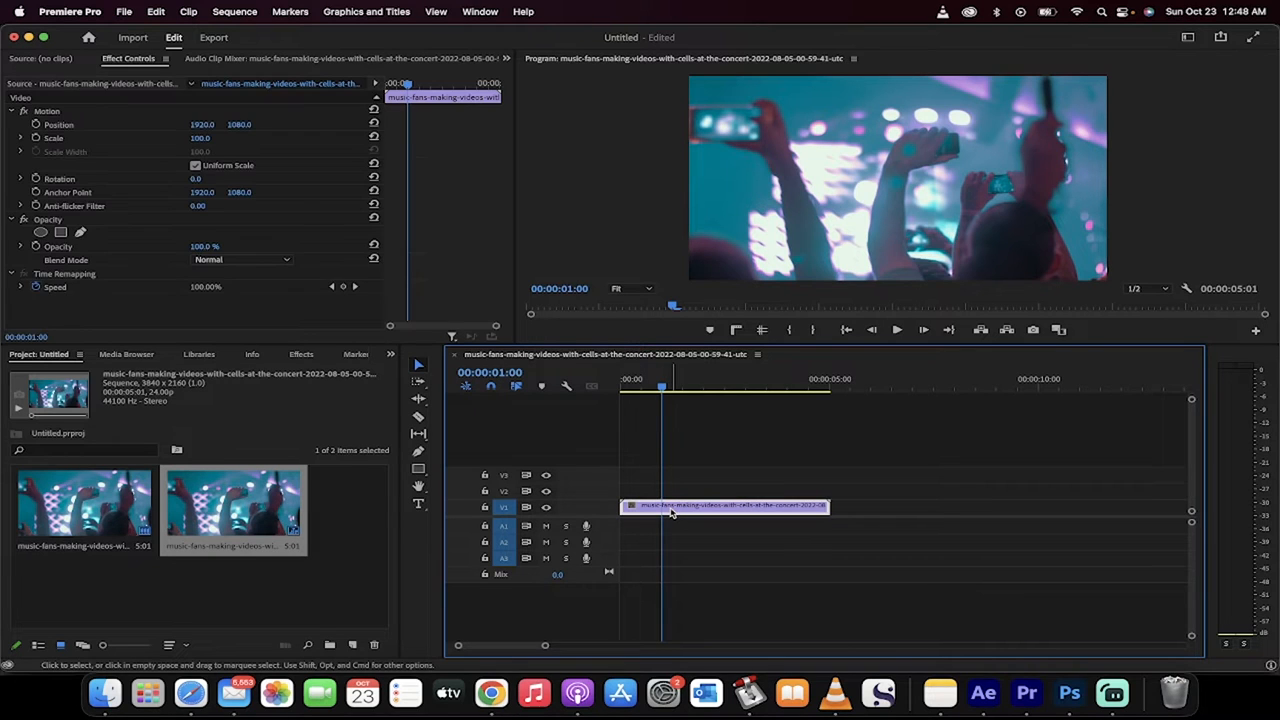
pyautogui.moveTo(670, 510)
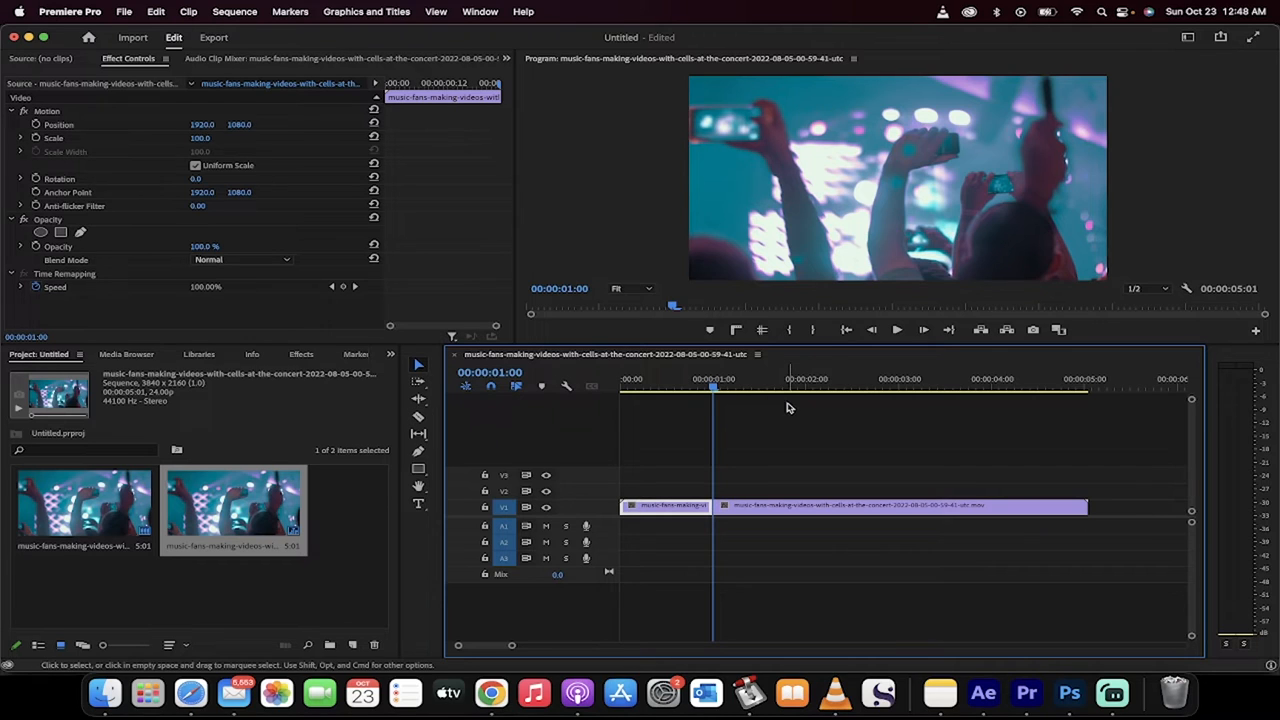
pyautogui.moveTo(924, 330)
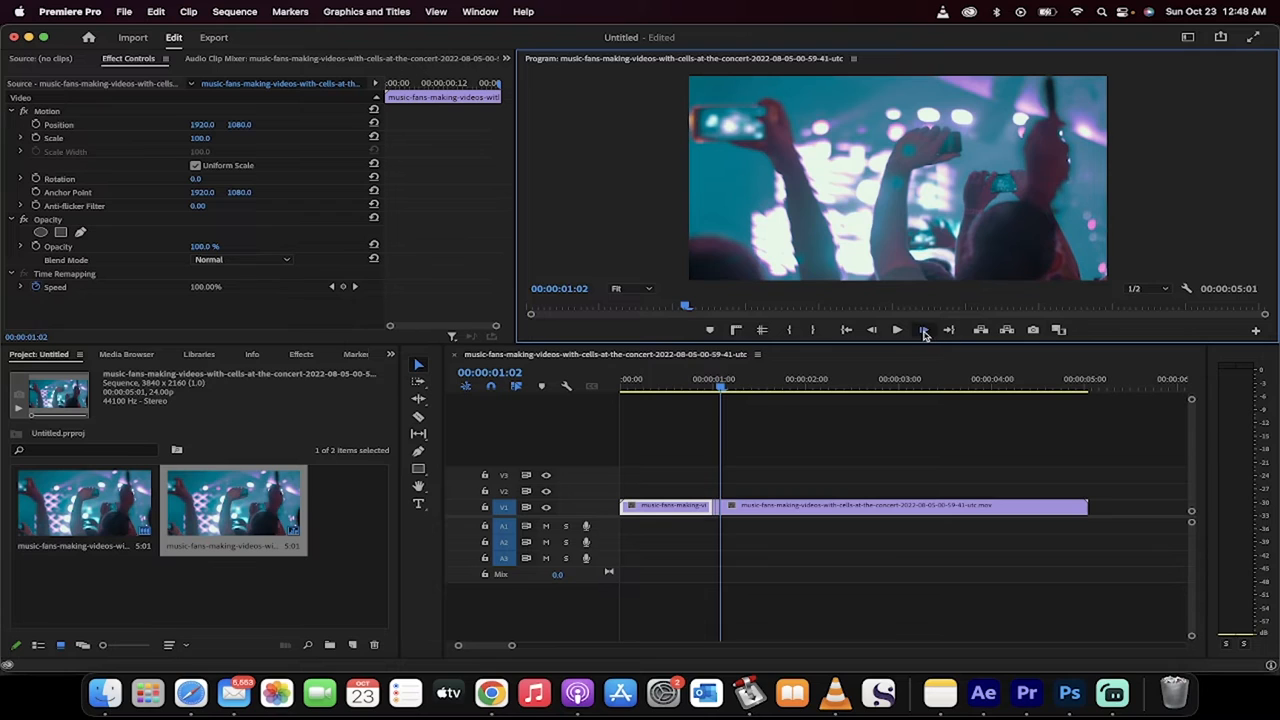
# - Advance the playhead one frame past the one-second mark for the next single-frame cut
pyautogui.click(896, 330)
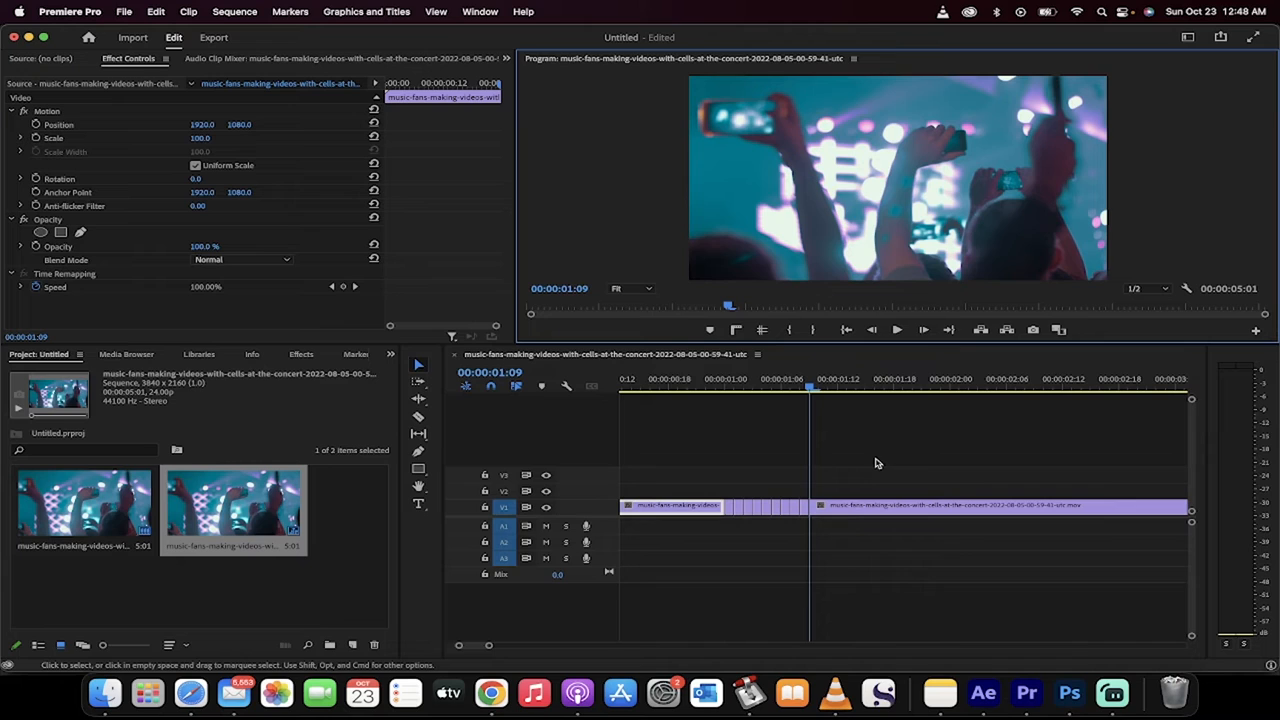
pyautogui.moveTo(716, 400)
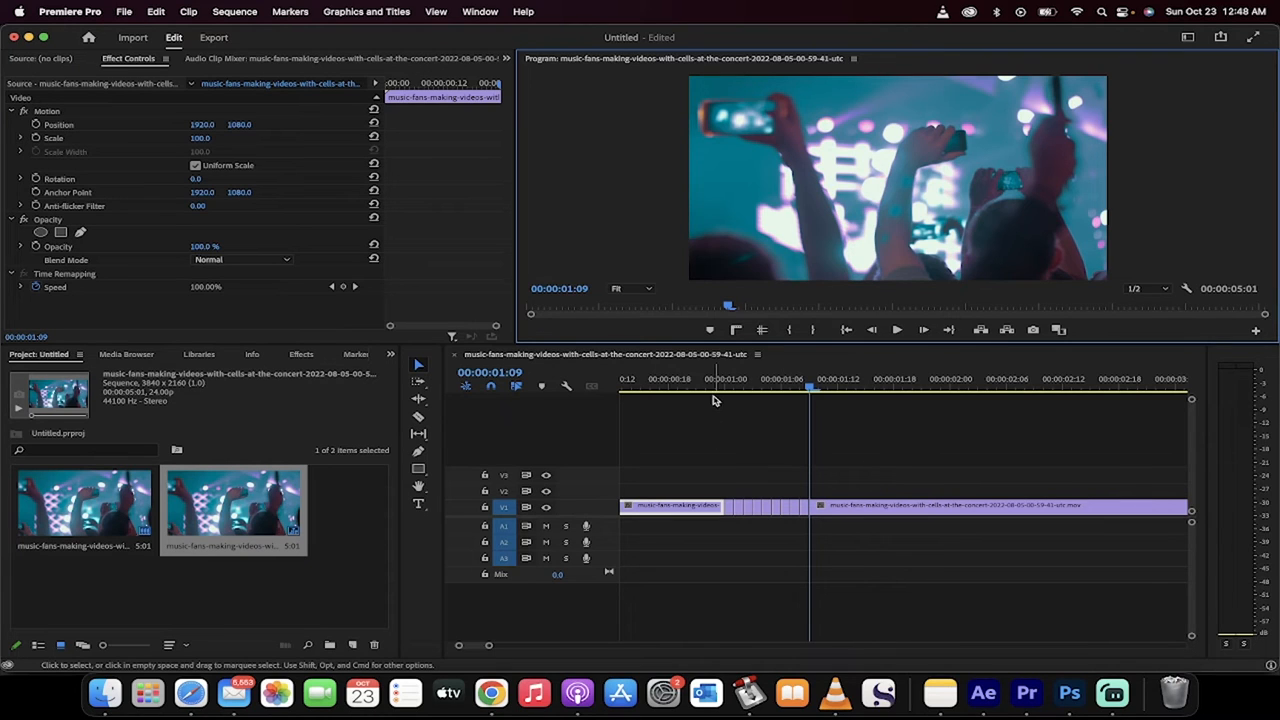
# - Remove alternate one-frame slices for the flicker, then move the playhead past the flickering section
pyautogui.click(724, 384)
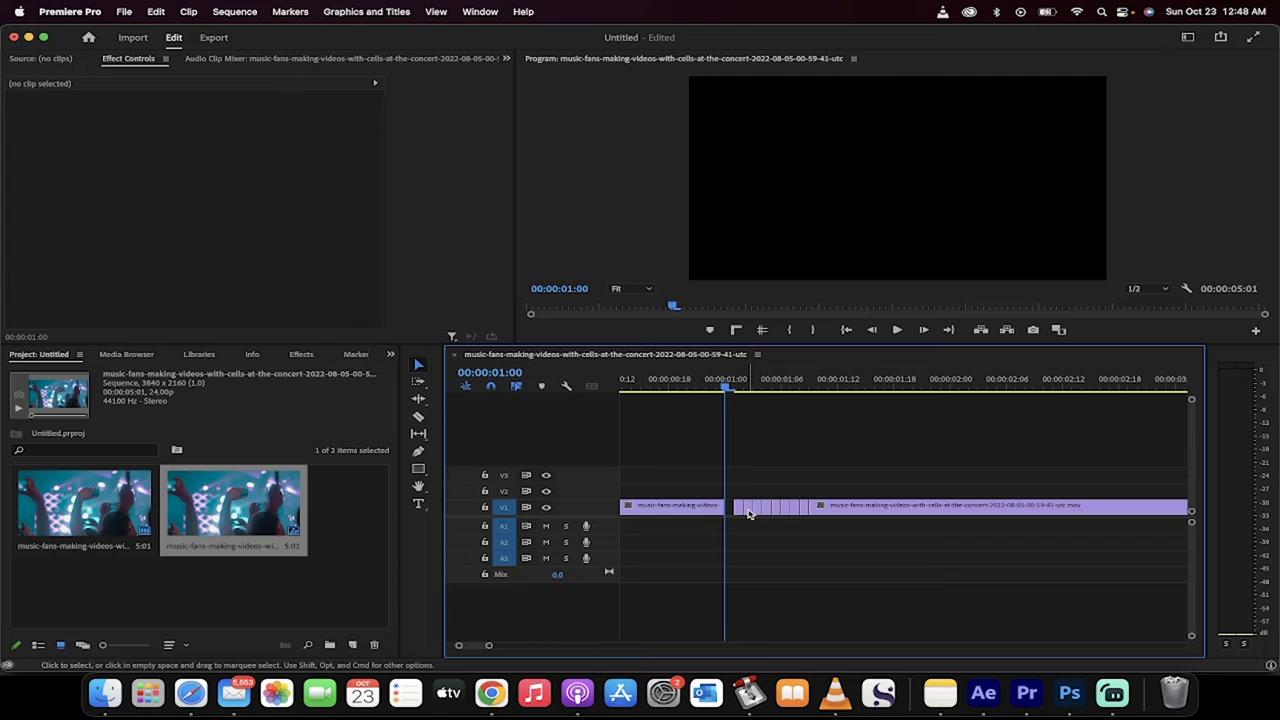
pyautogui.click(750, 506)
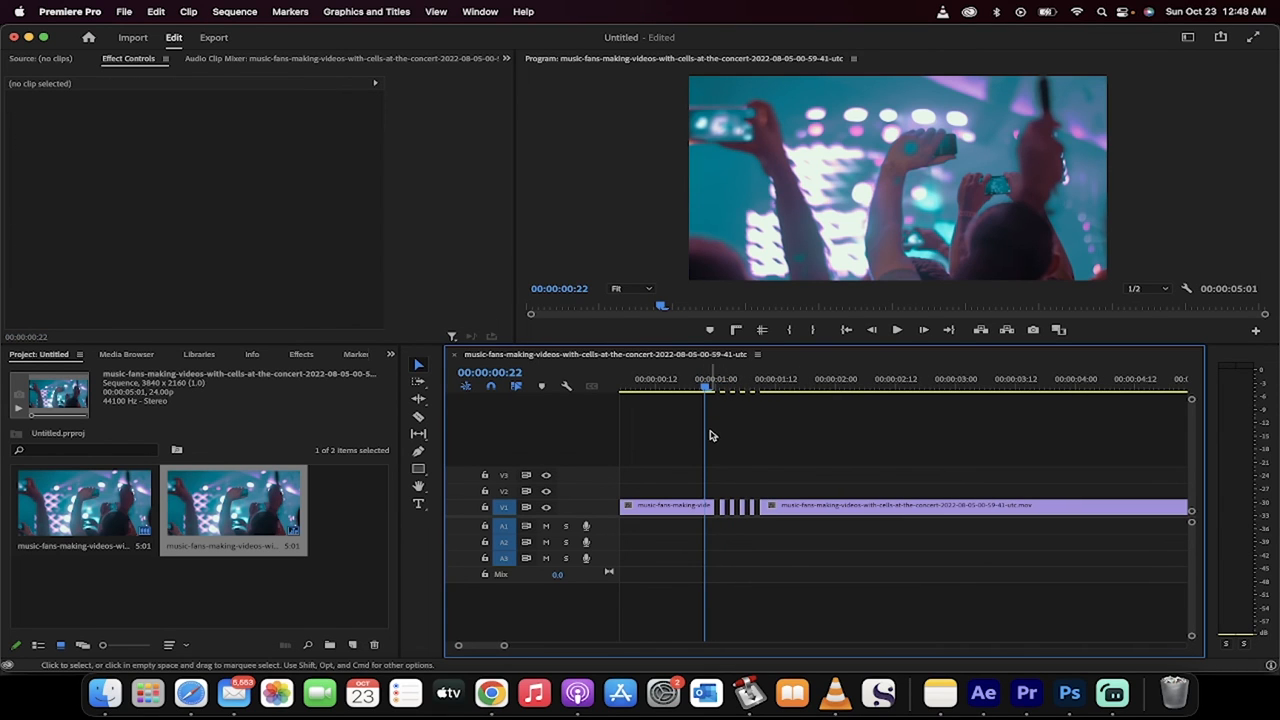
pyautogui.click(896, 328)
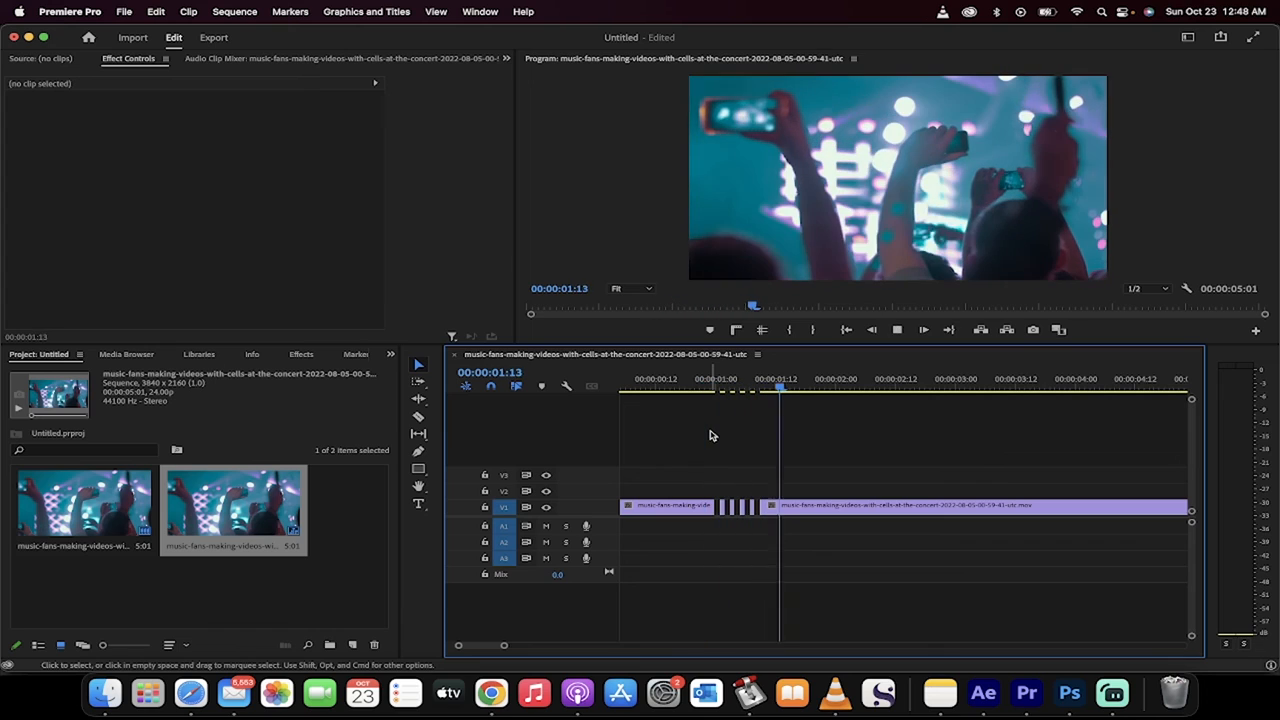